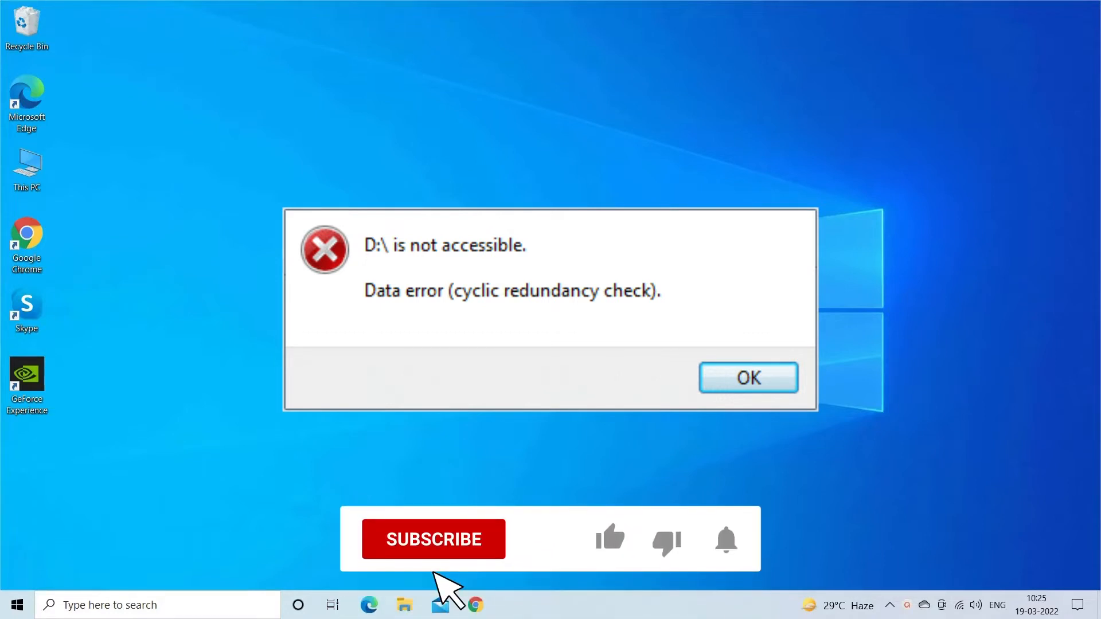
- Acknowledge the 'D:\ is not accessible' cyclic redundancy check error with OK
click(433, 539)
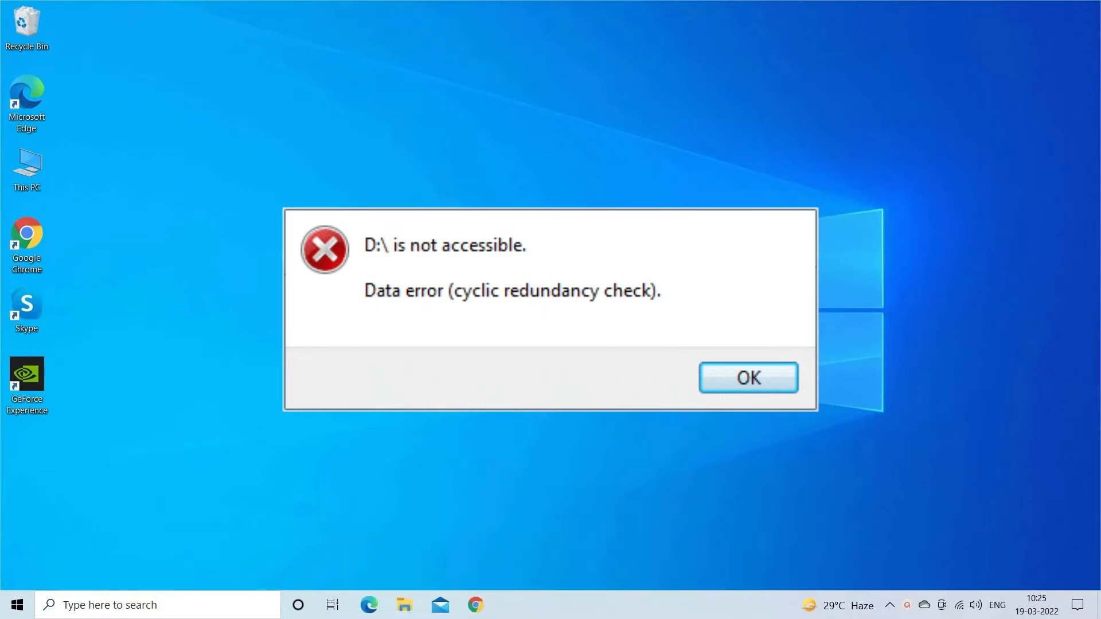
click(747, 377)
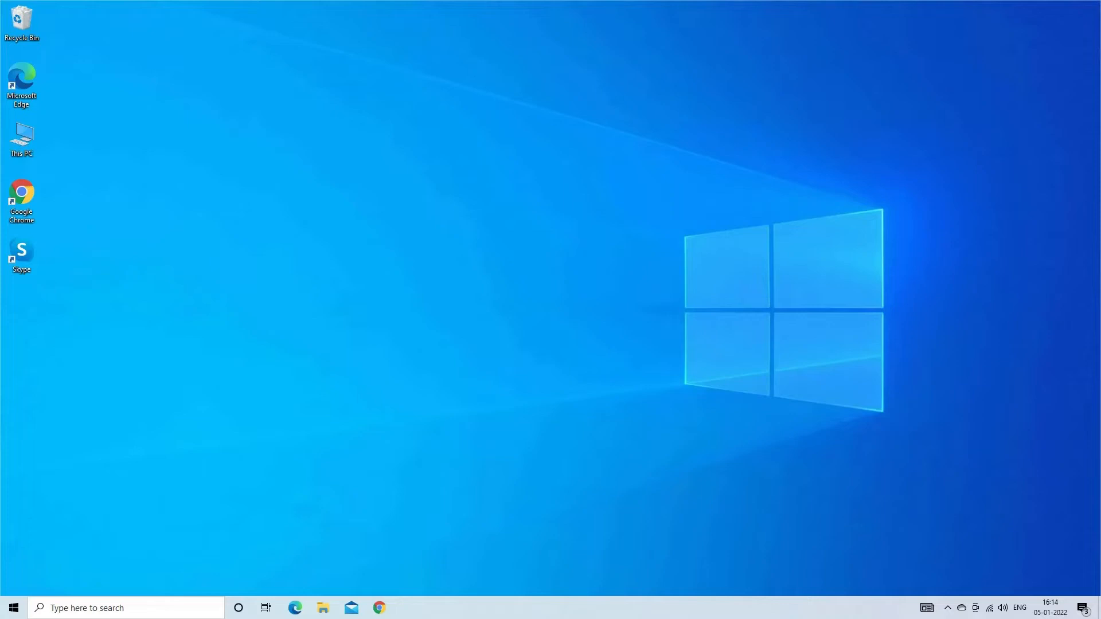
mouse_move(654, 255)
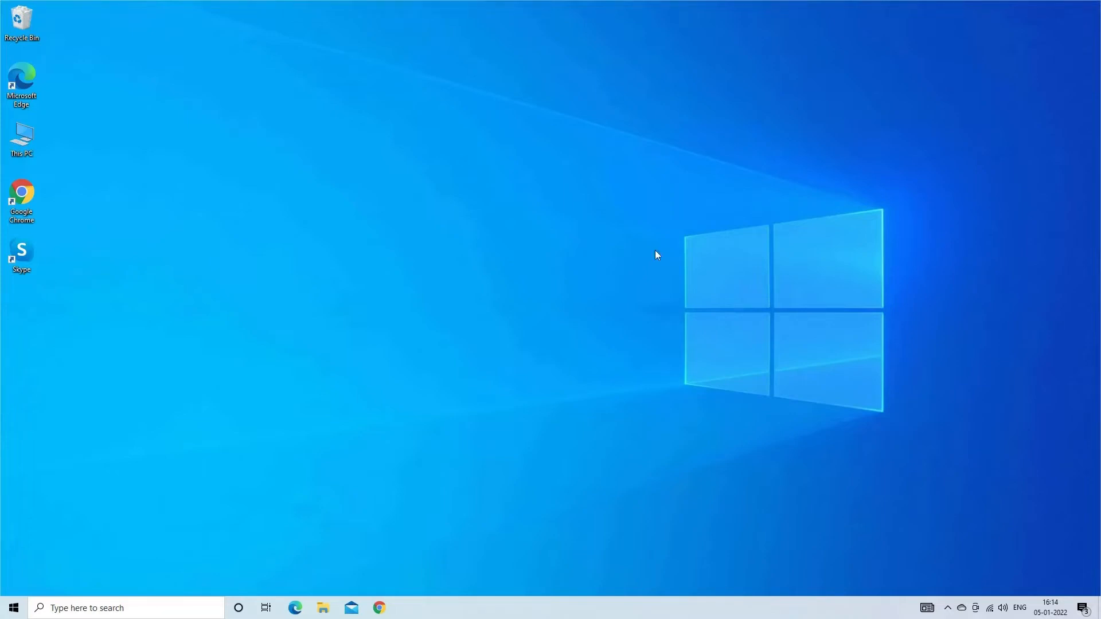
mouse_move(618, 255)
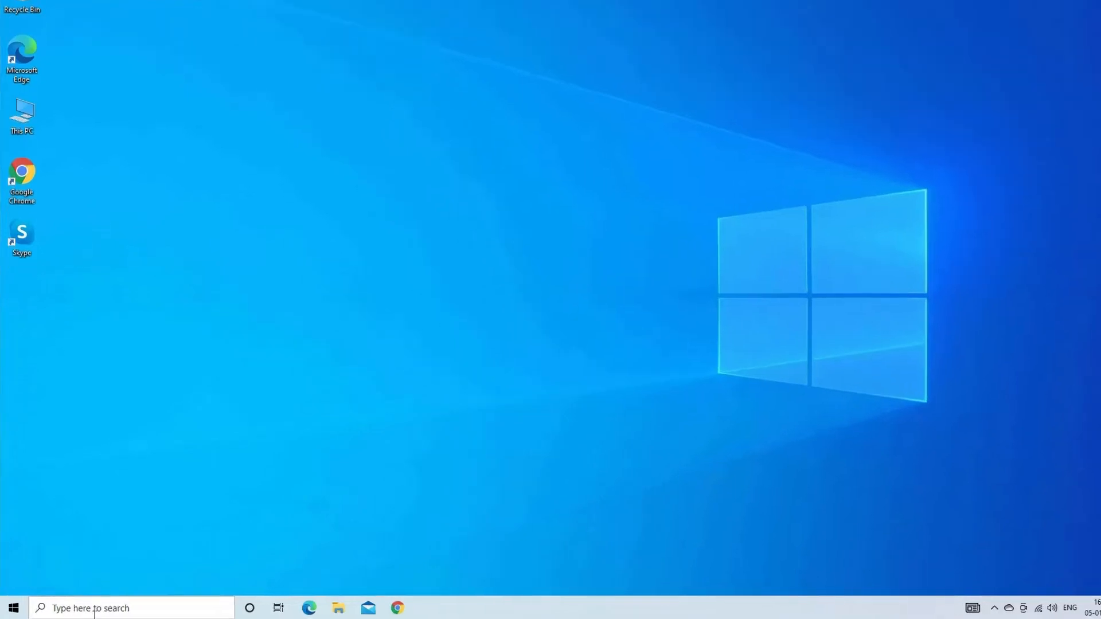
- Search the taskbar for 'cmd' so Command Prompt shows as best match
text(cmd)
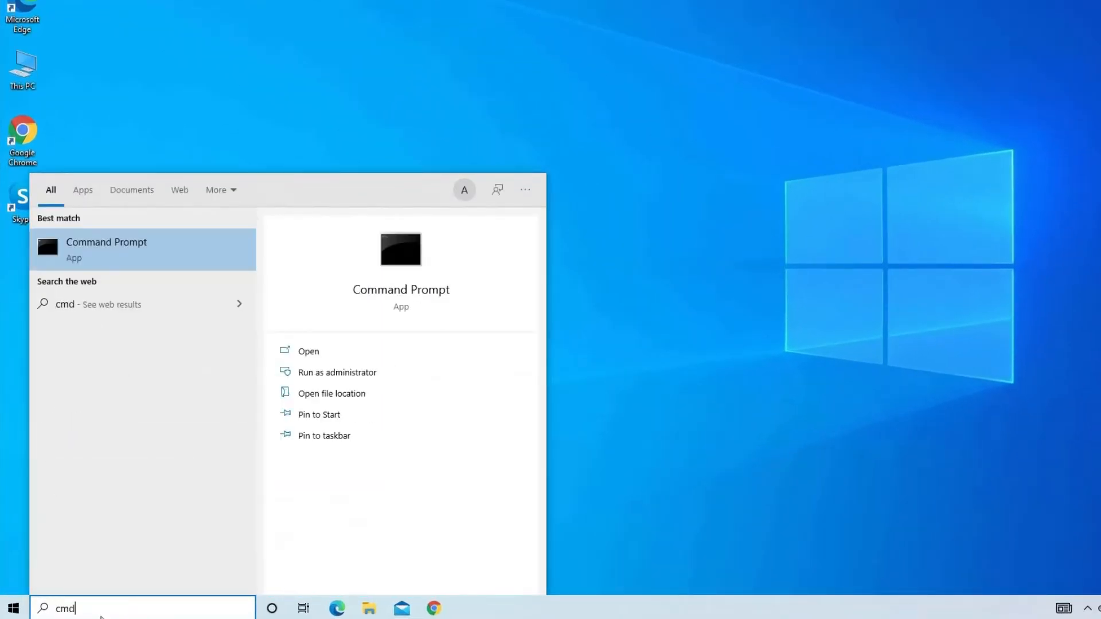
mouse_move(114, 561)
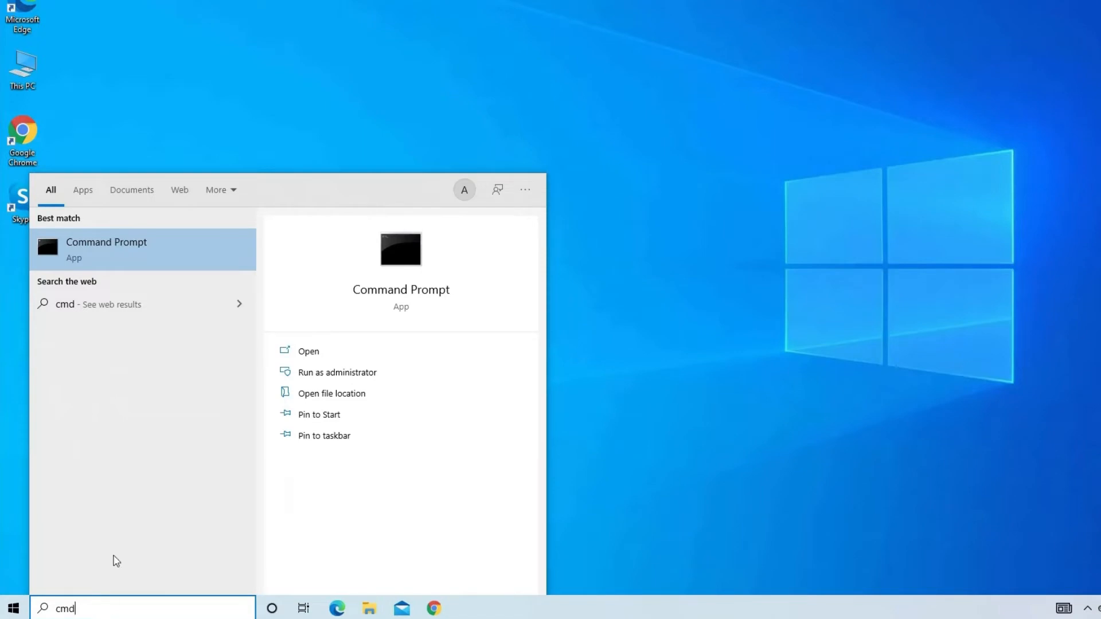
- Run chkdsk C: /f/r/x in an administrator Command Prompt
click(338, 372)
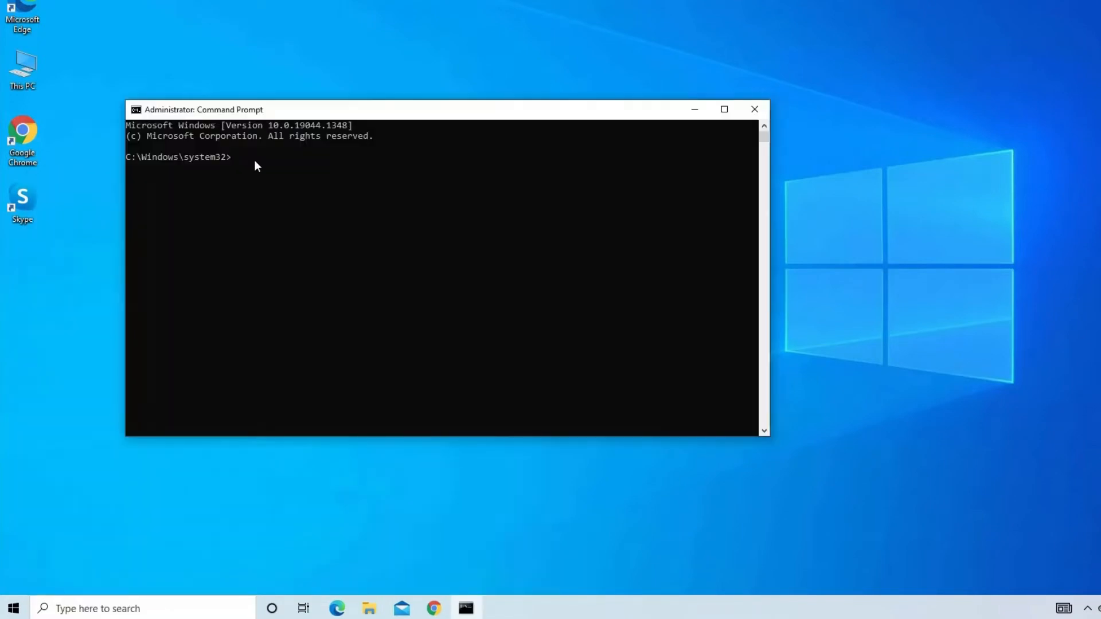
text(ch)
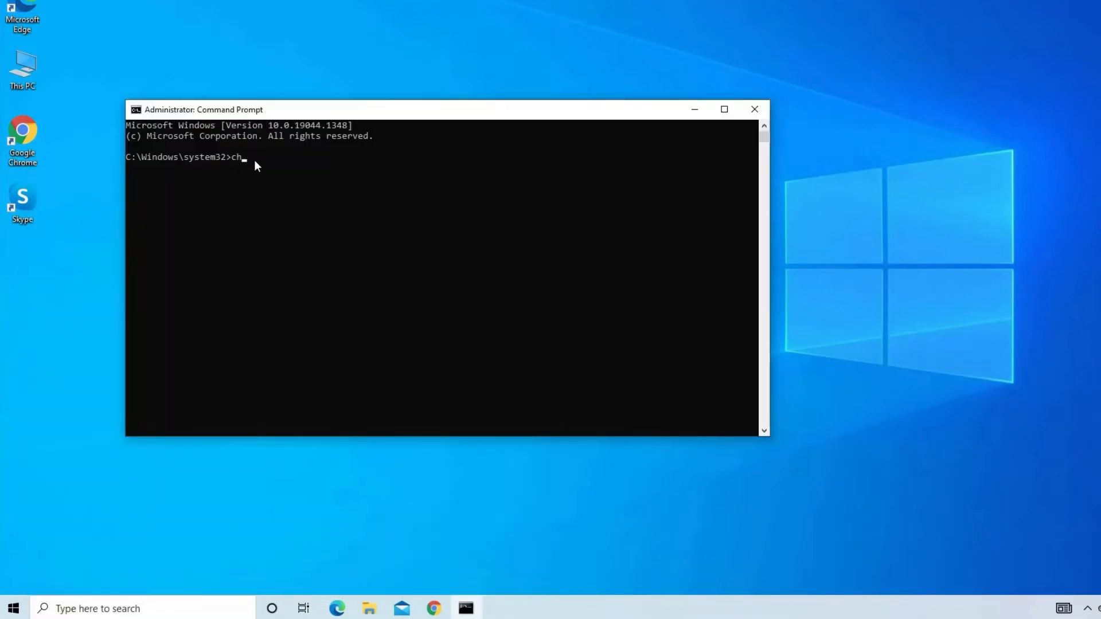
text(kdsk)
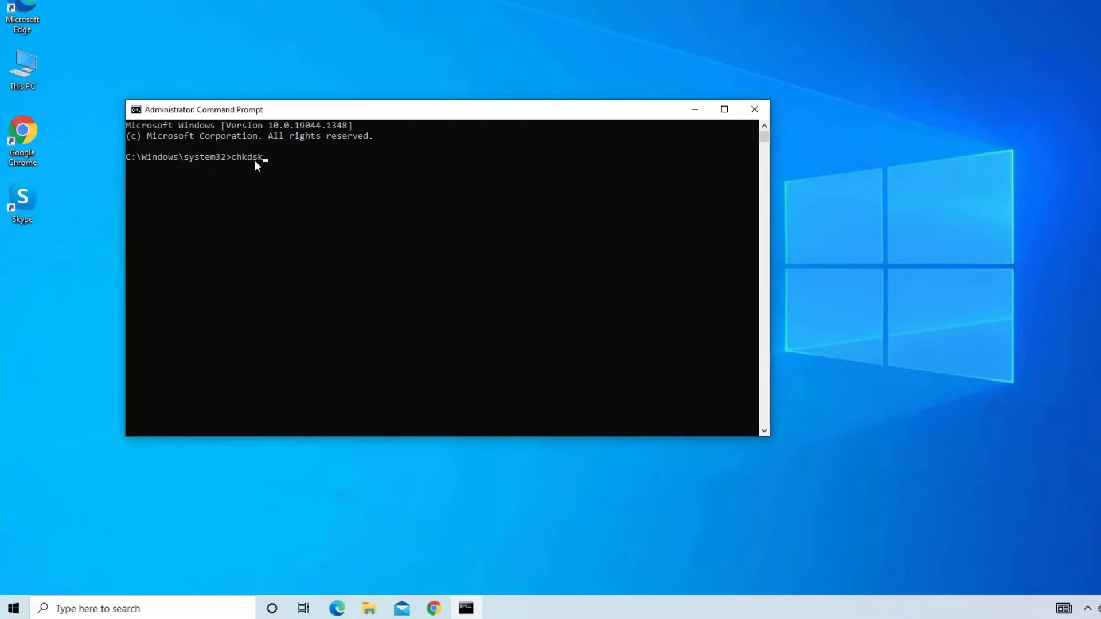
text(C: /f/r)
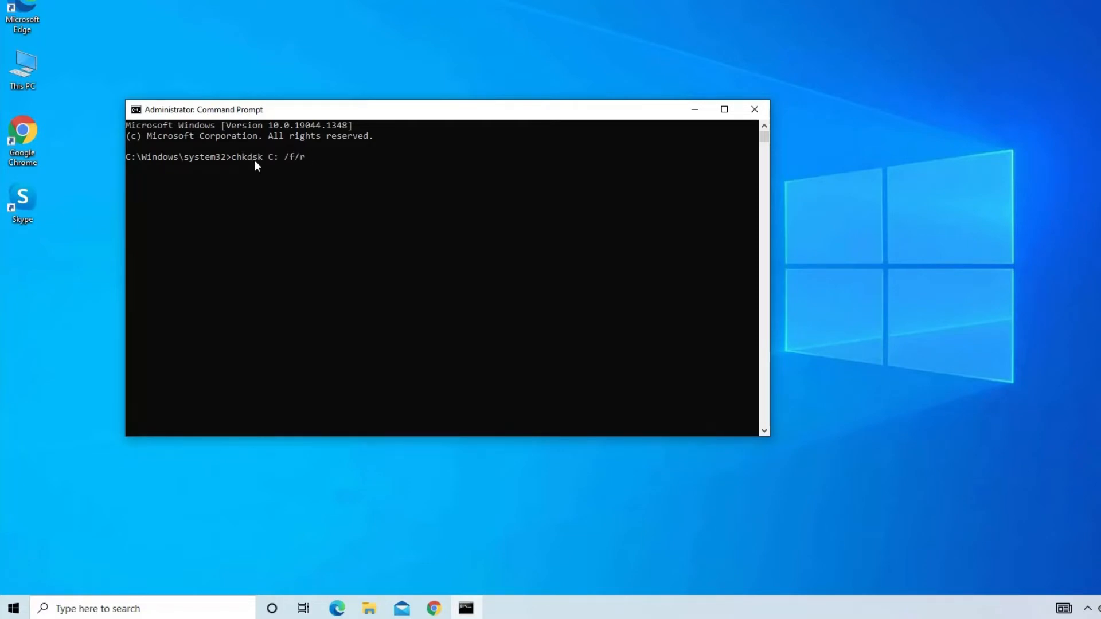
text(/x)
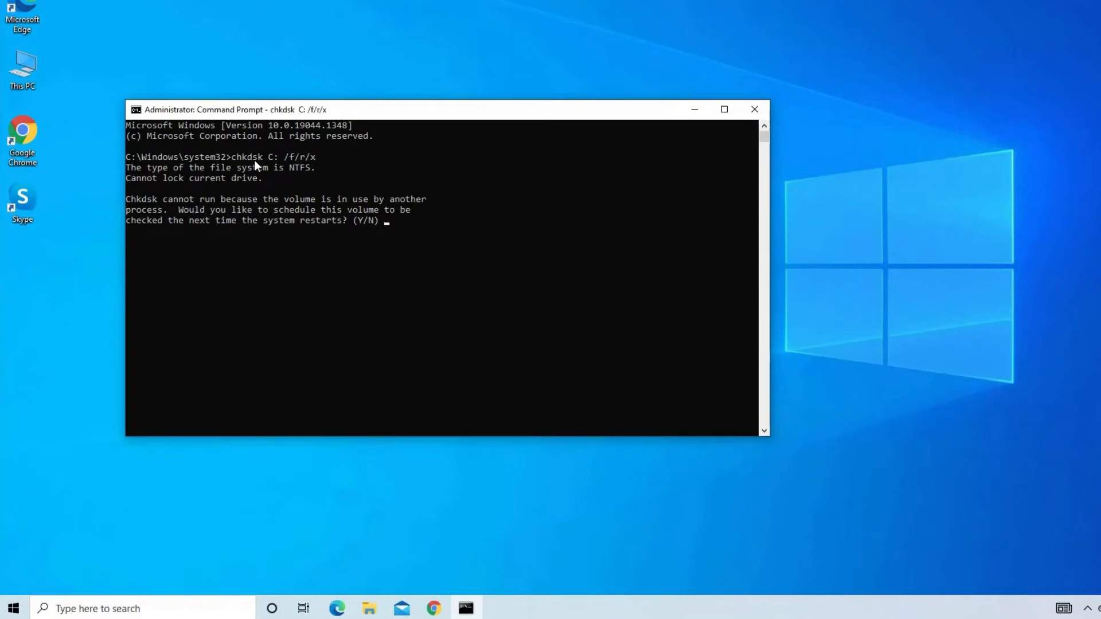
mouse_move(403, 231)
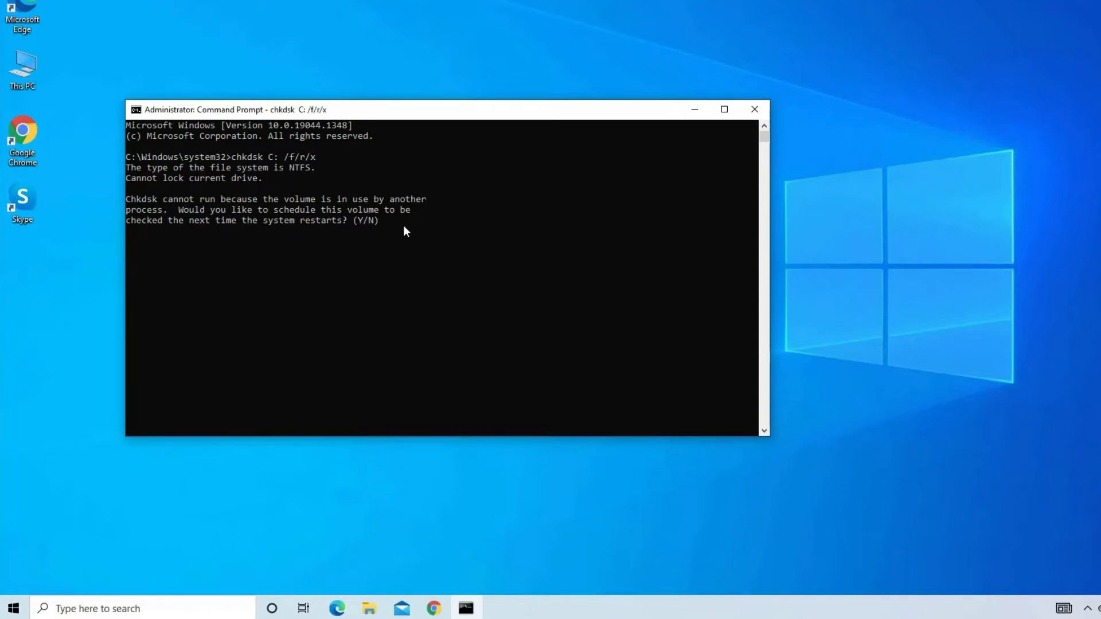
mouse_move(395, 264)
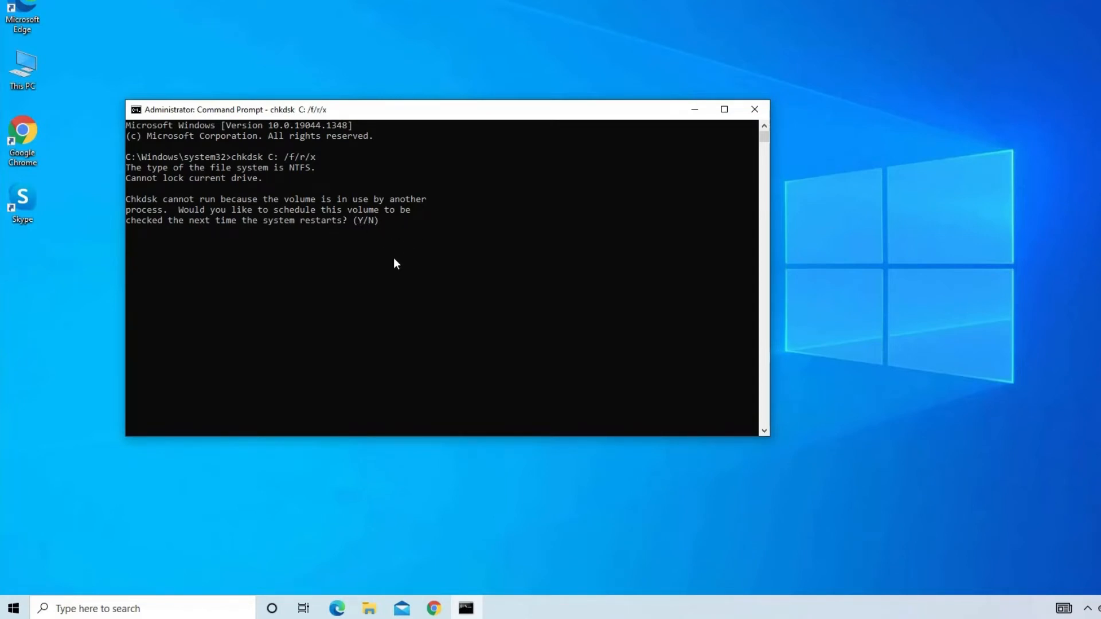
click(755, 109)
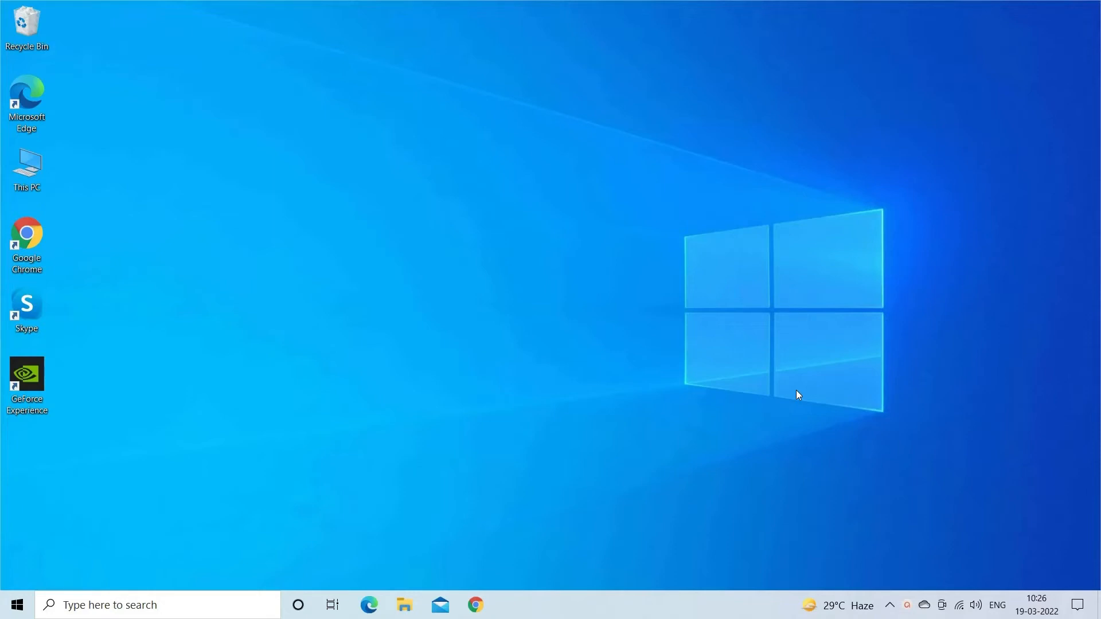
- Launch another Command Prompt via the Run box with 'cmd'
key(Win+r)
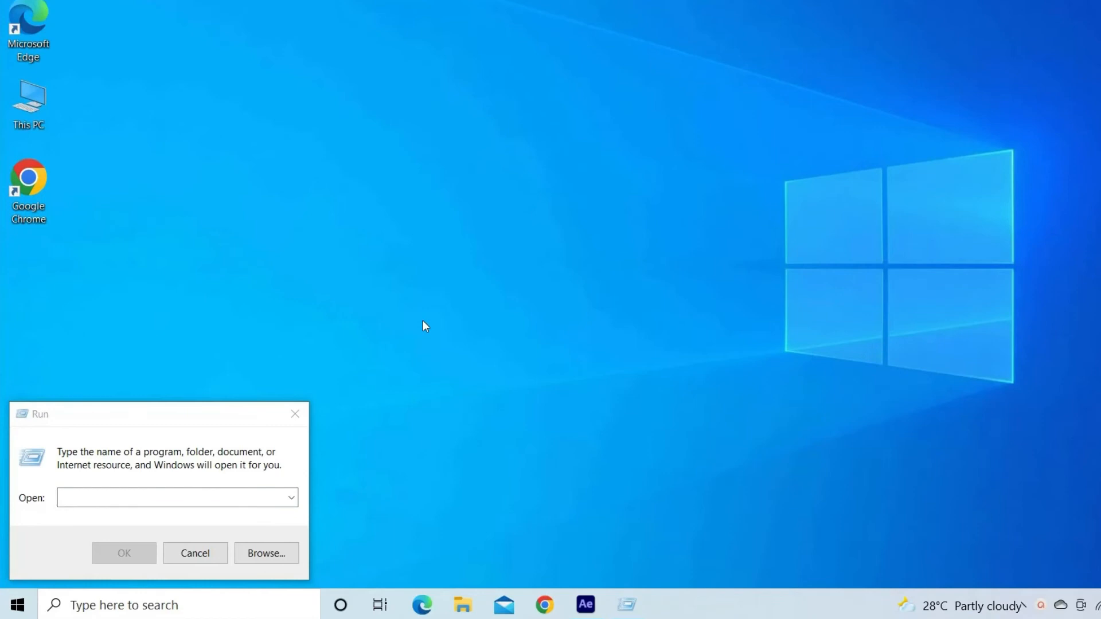
text(cmd)
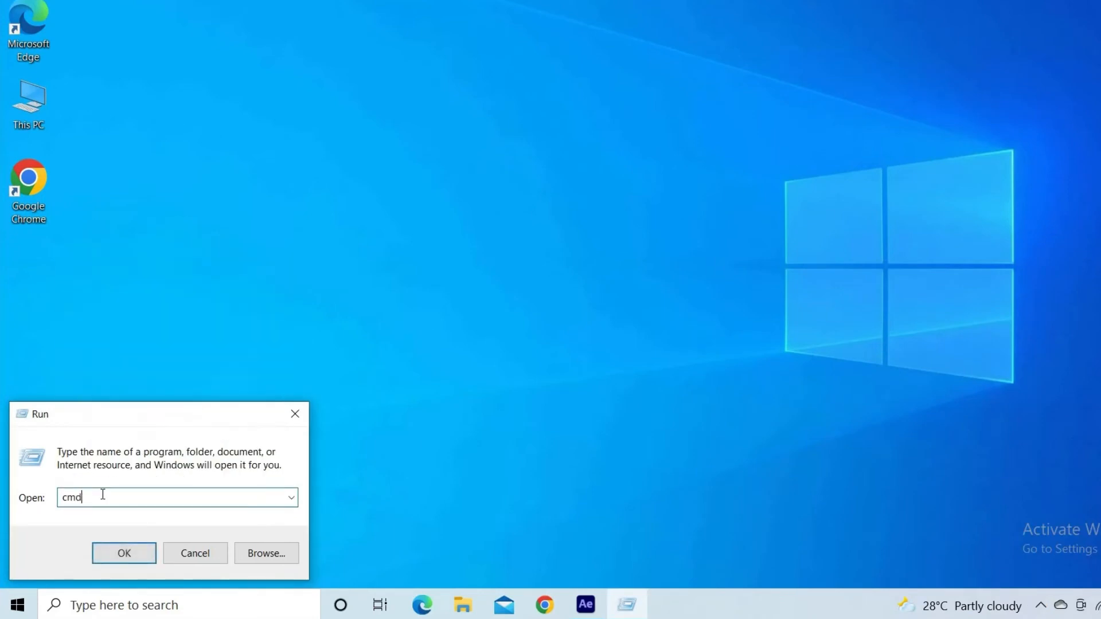
click(124, 552)
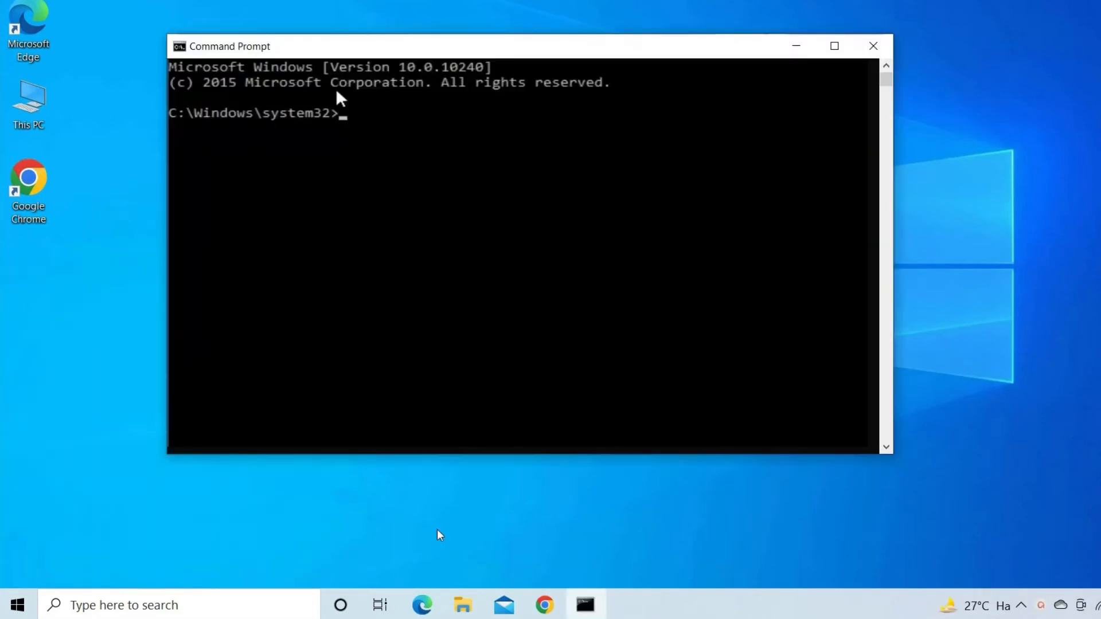
- Run Dism /Online /Cleanup-Image /CheckHealth, then start sfc /scannow
text(Dism /Online /Cleanup-Image /CheckHealth)
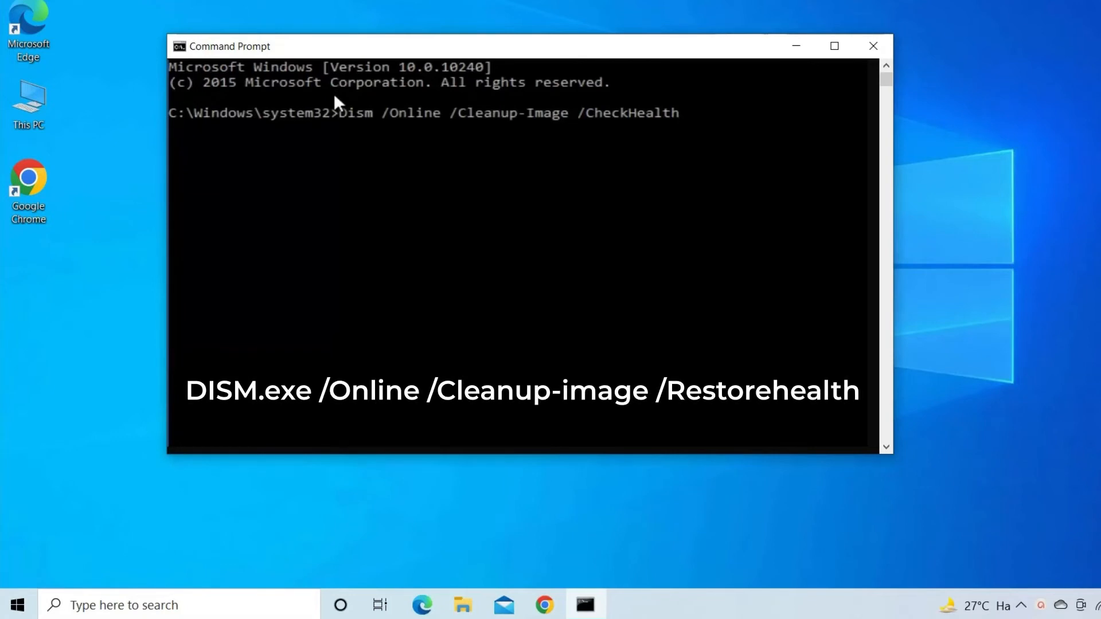
mouse_move(351, 163)
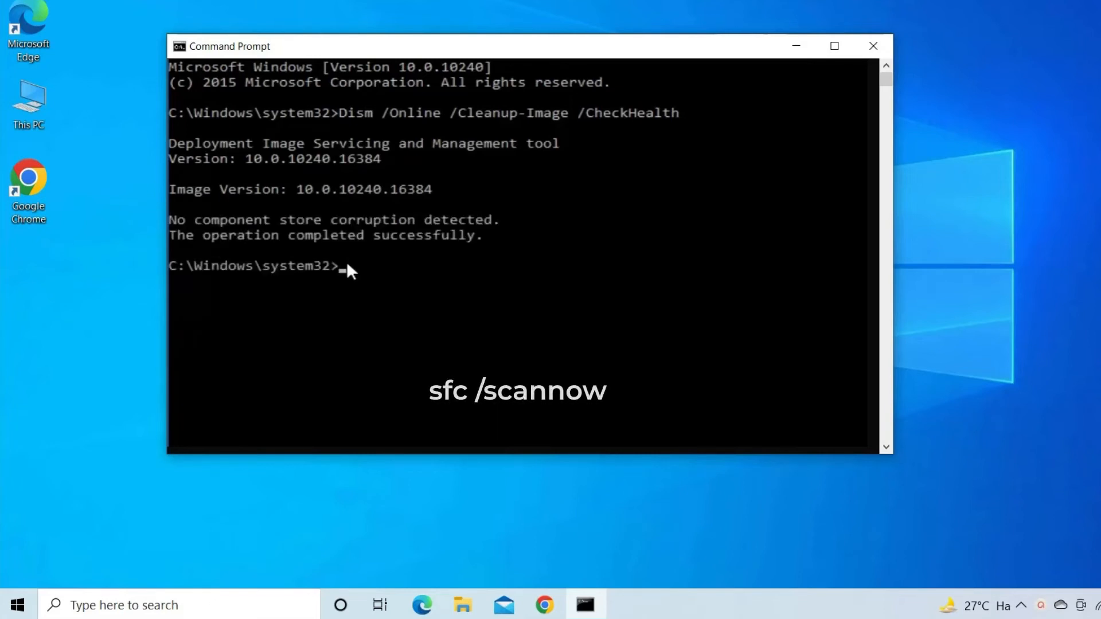
text(sfc /scannow)
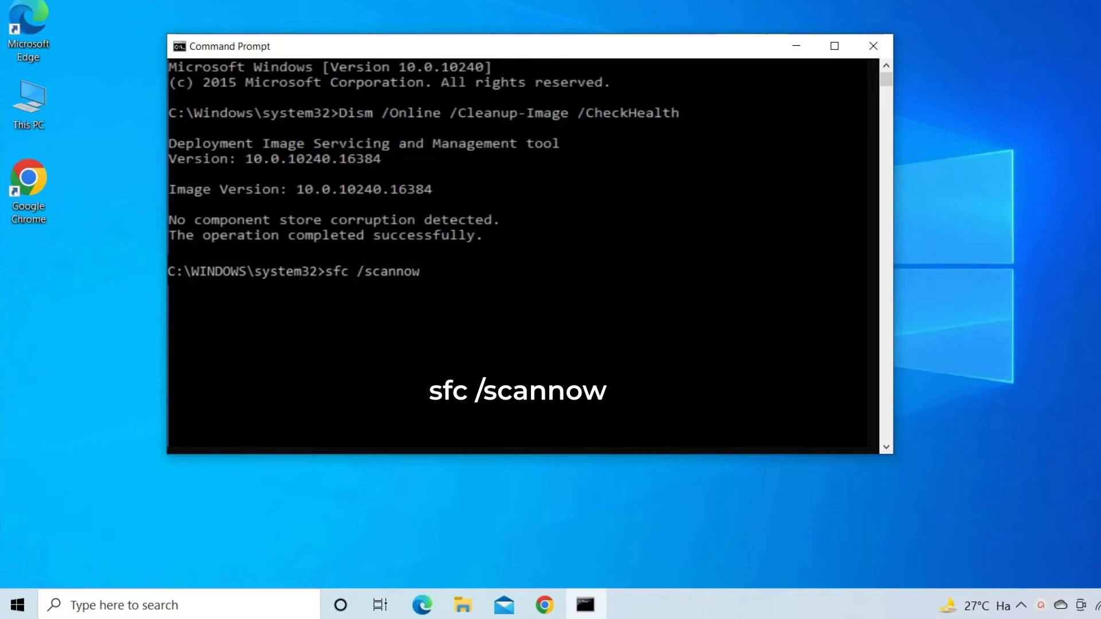
key(Return)
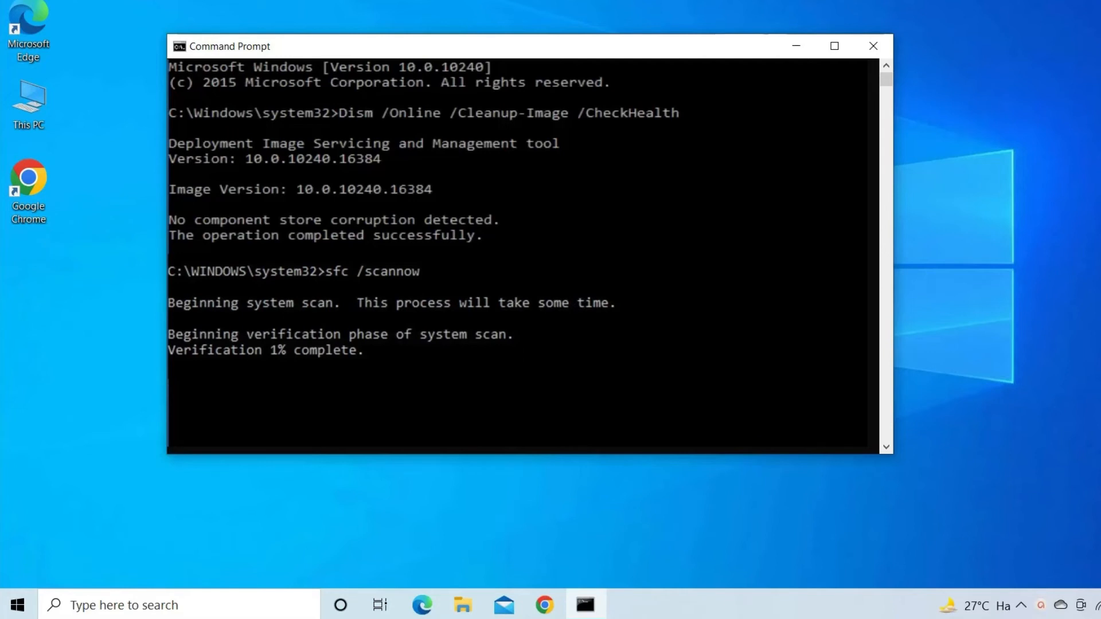
click(872, 46)
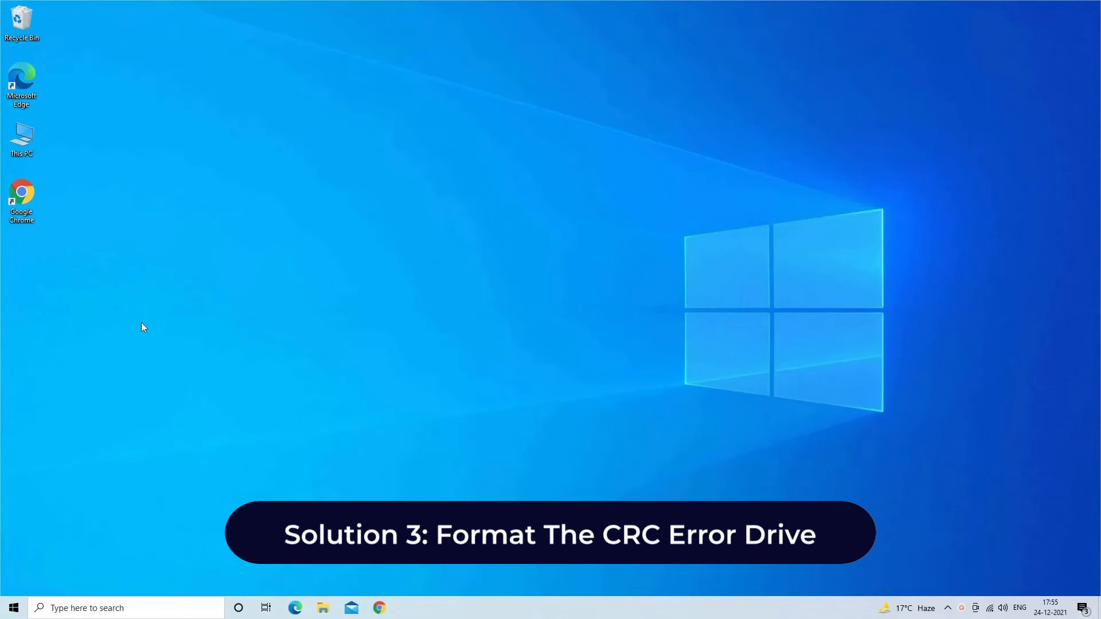
mouse_move(191, 309)
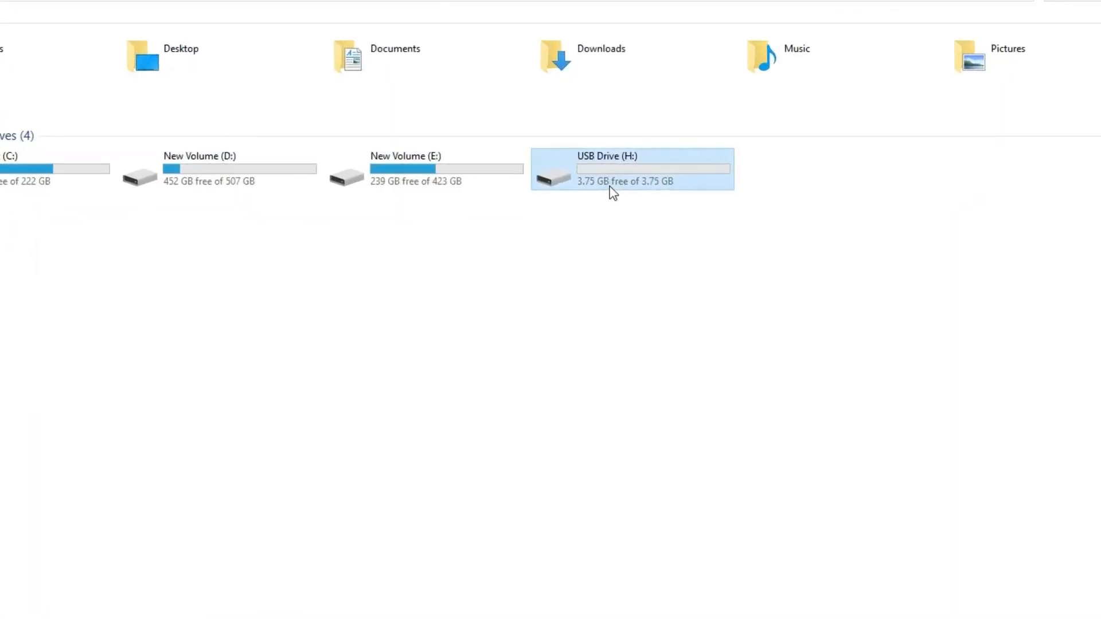
mouse_move(613, 182)
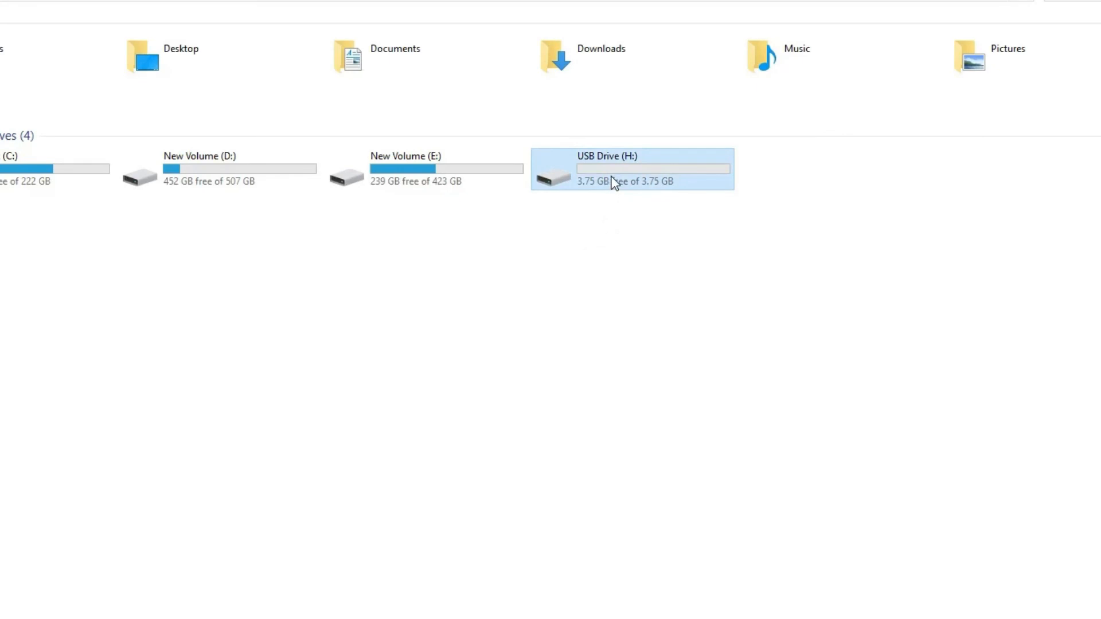
- Bring up Format… for USB Drive (H:) from its context menu in This PC
right_click(618, 182)
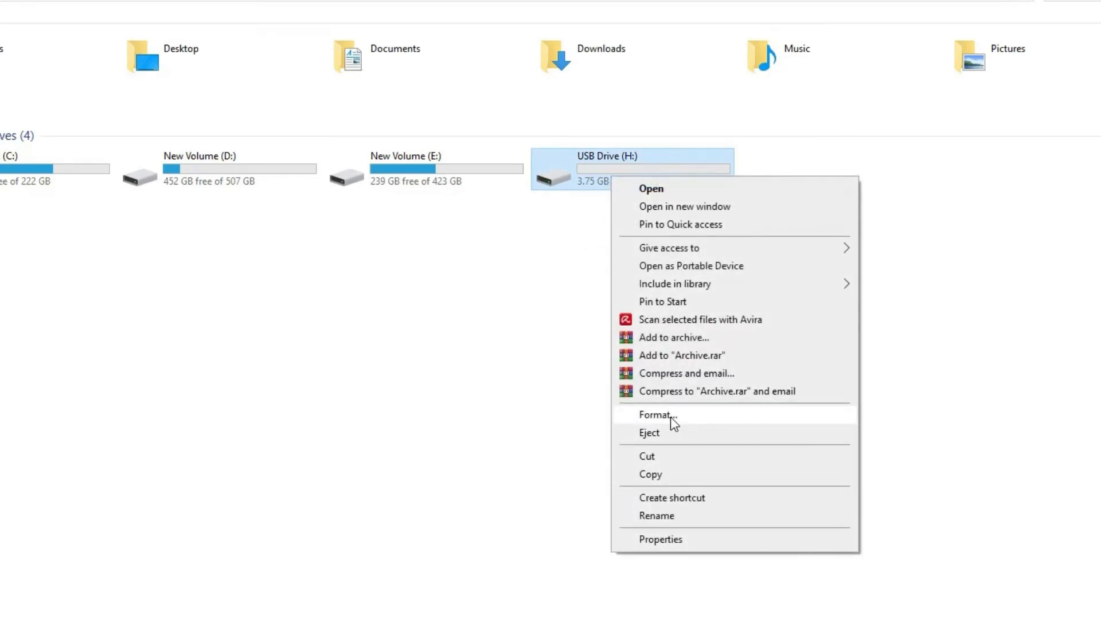
click(653, 415)
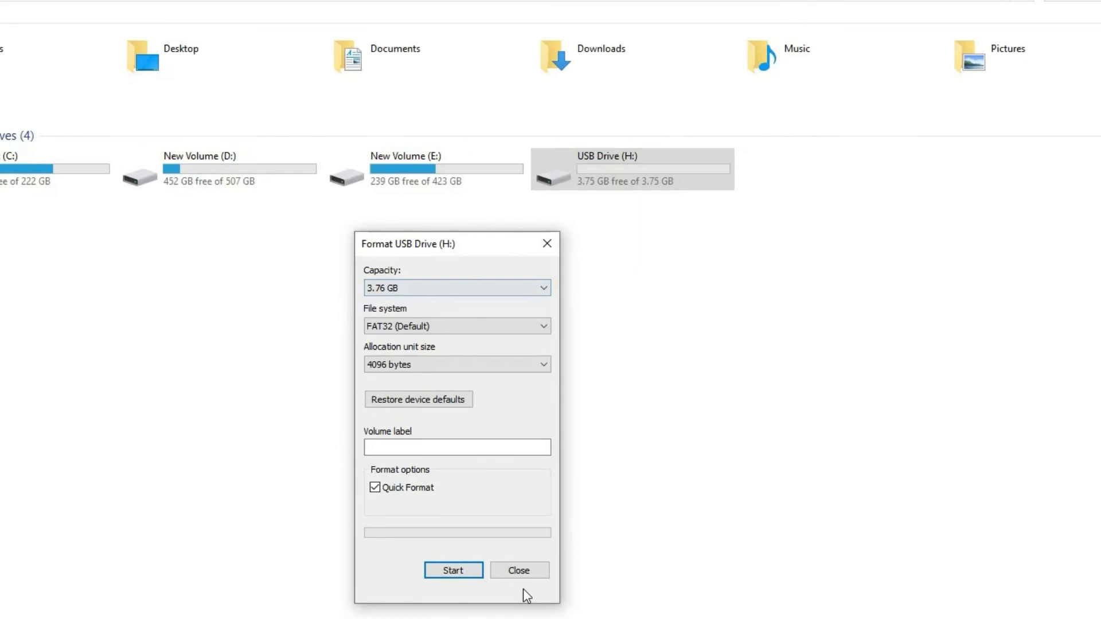
- Quick-format USB Drive (H:) as NTFS, confirming the data-erase warning
click(457, 325)
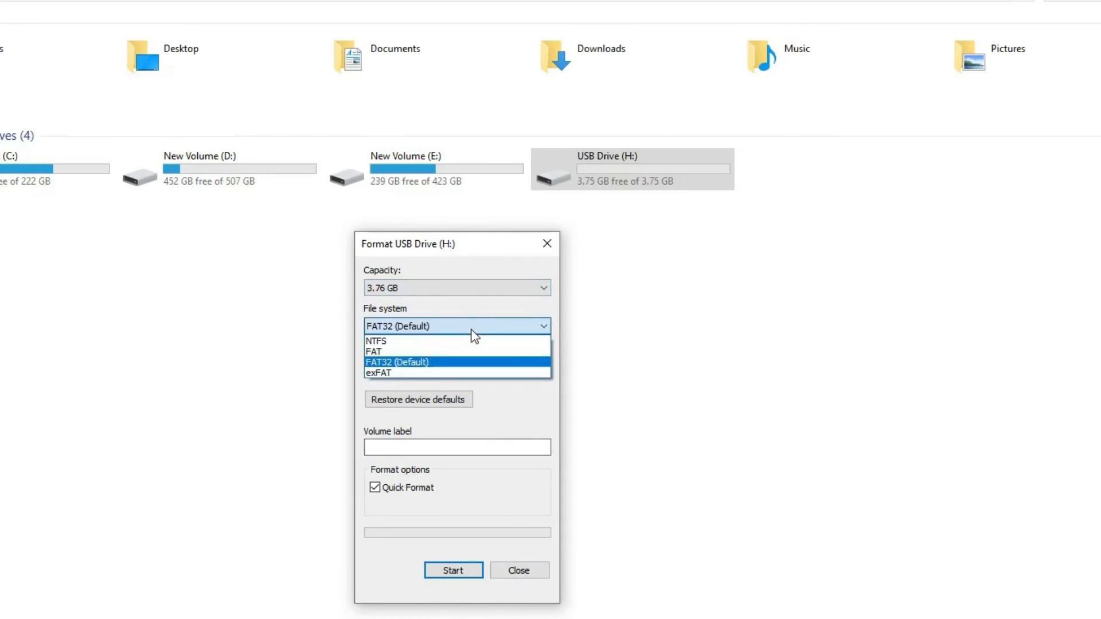
mouse_move(449, 351)
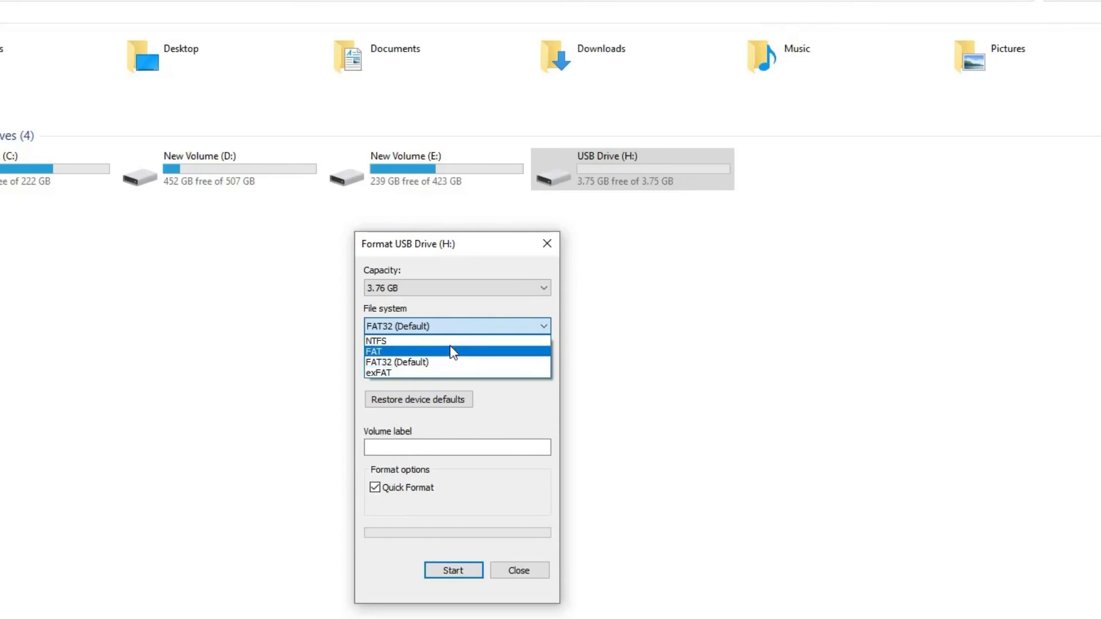
click(376, 341)
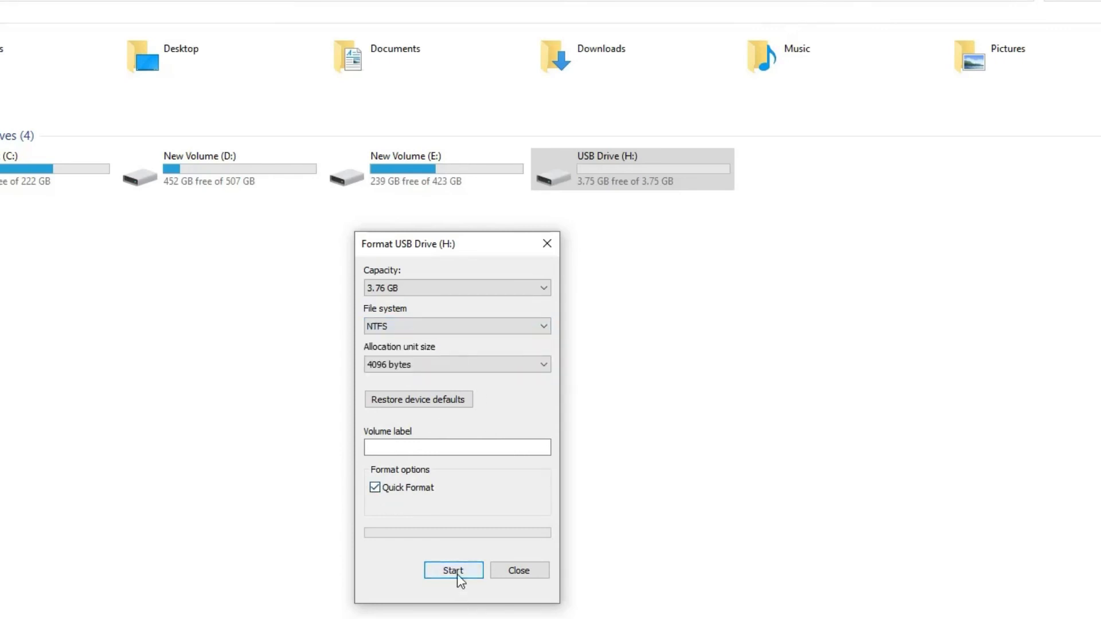
click(453, 570)
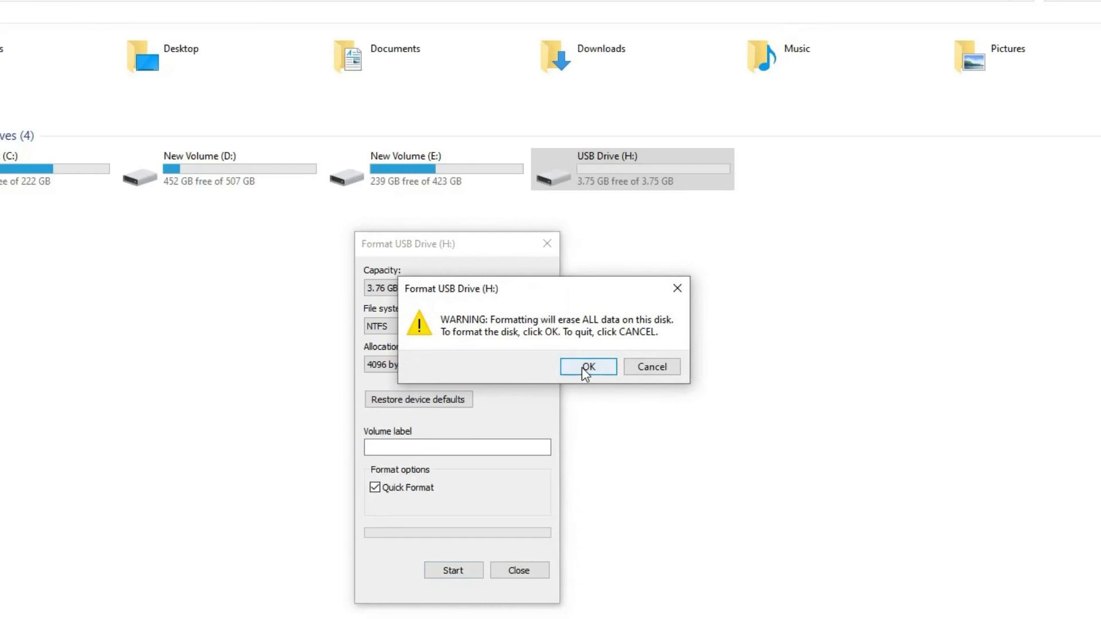
click(587, 366)
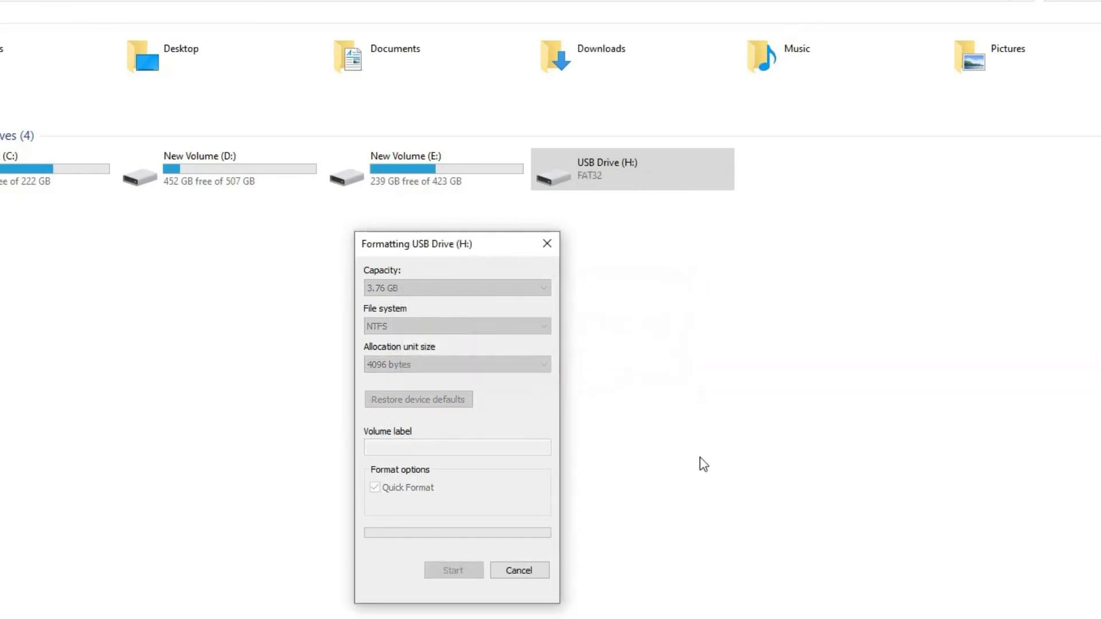
- Acknowledge Format Complete and close the Format dialog
click(452, 570)
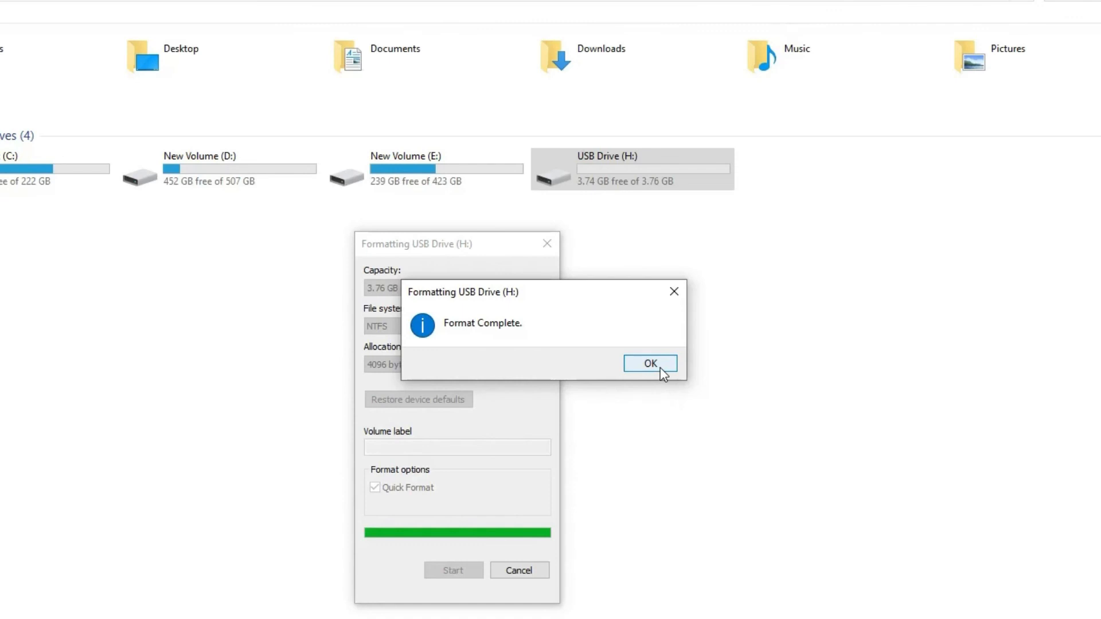
click(649, 363)
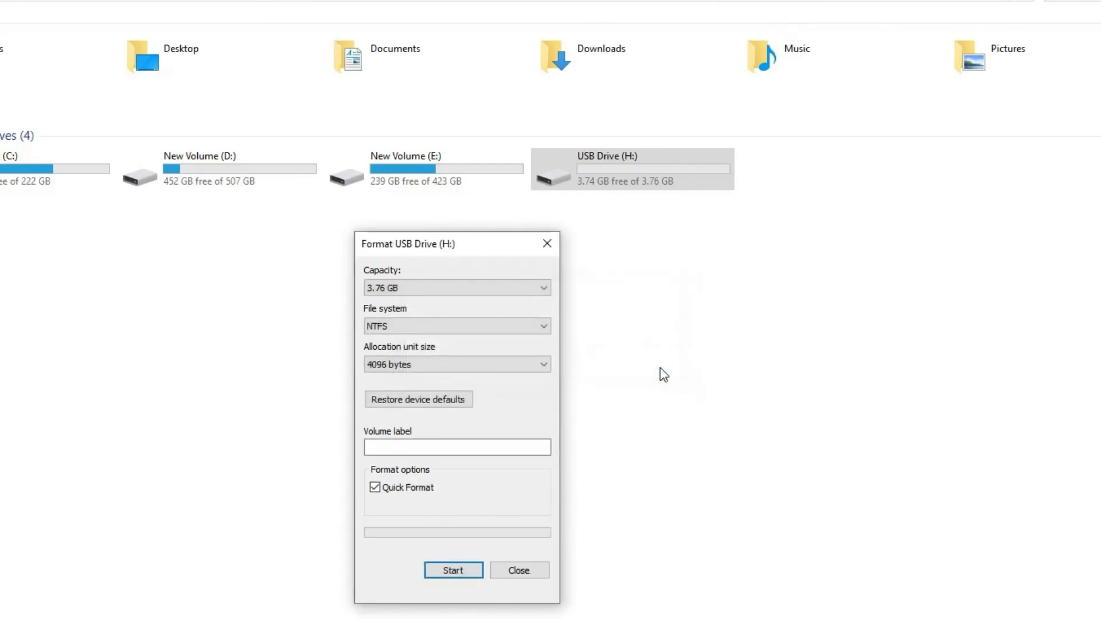
mouse_move(518, 569)
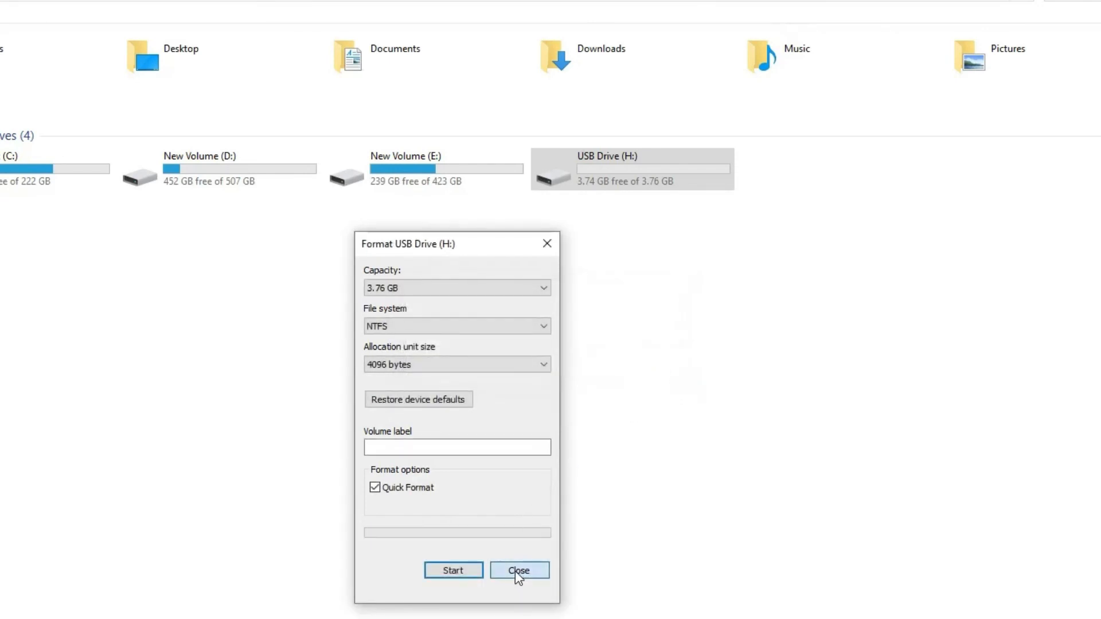
click(518, 570)
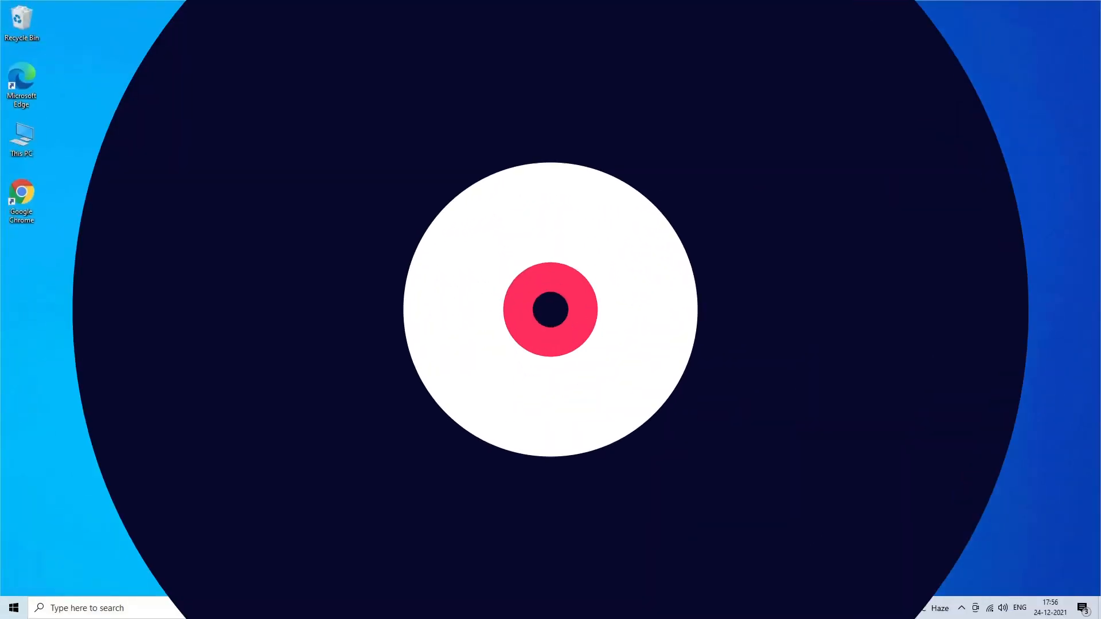